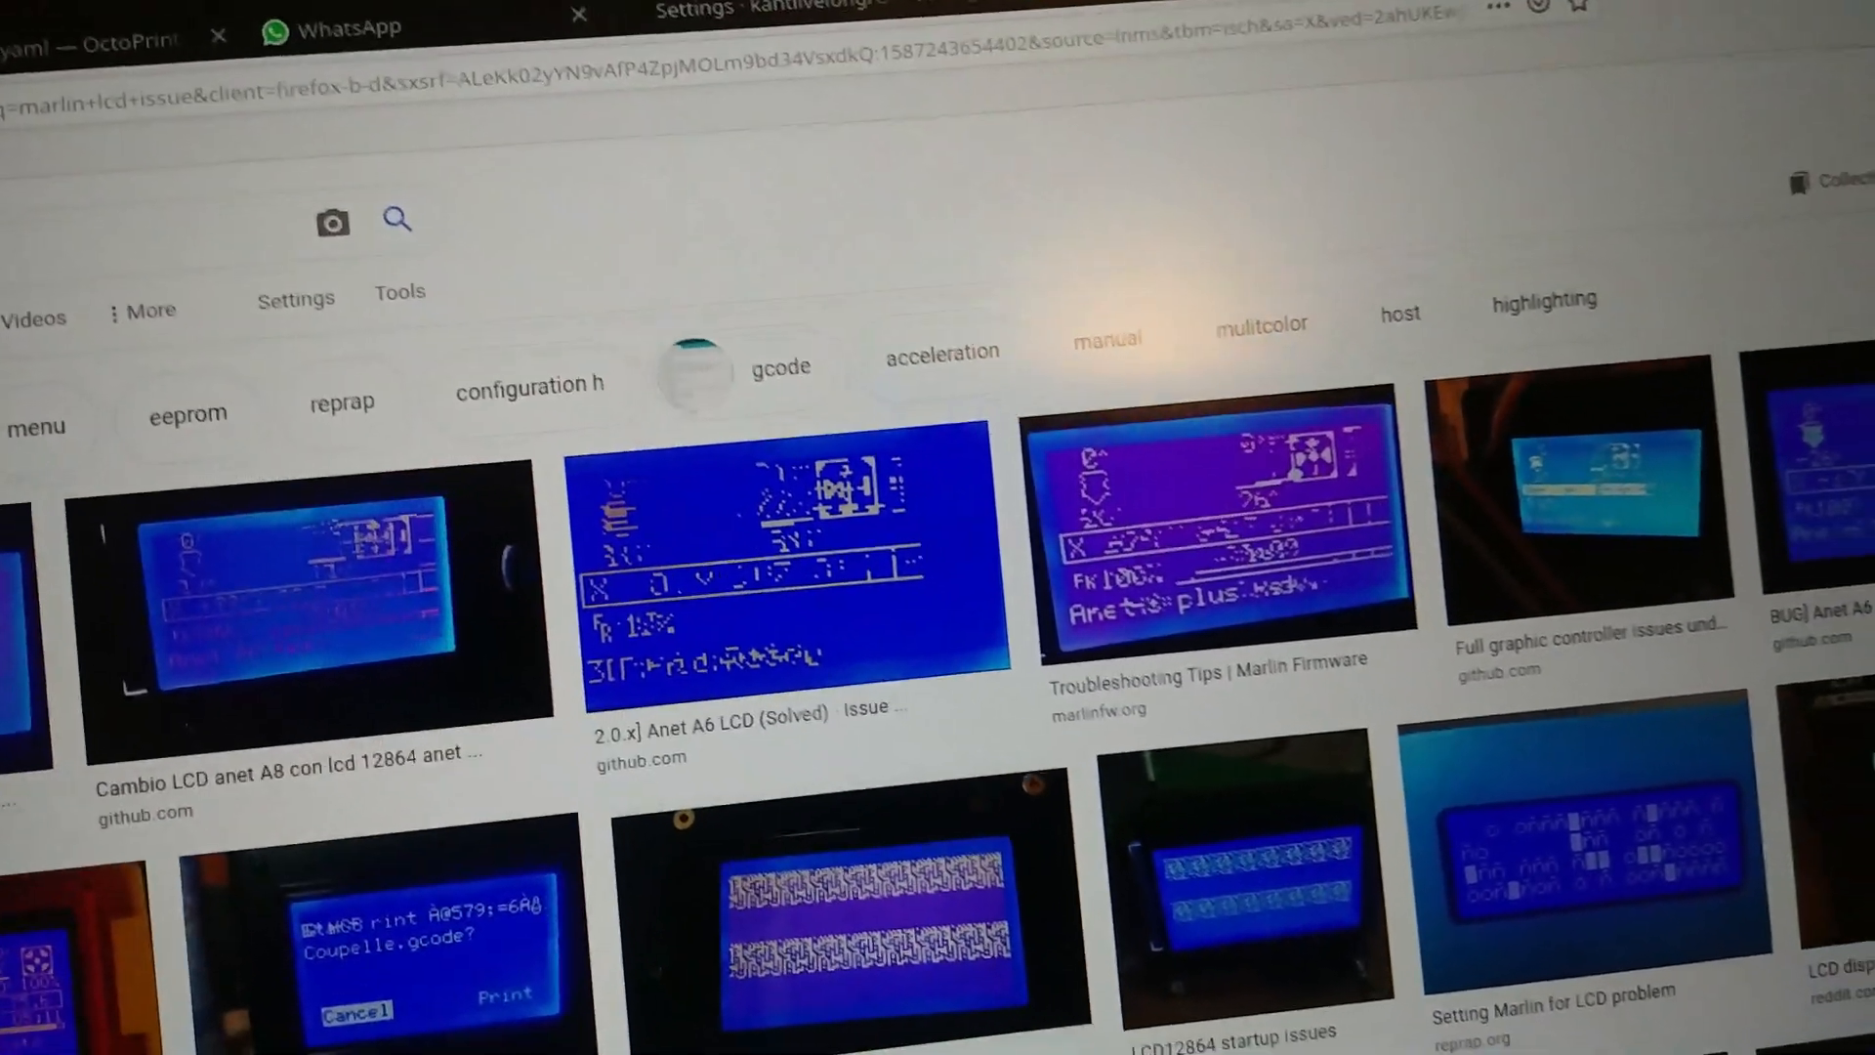
scroll("down", 3)
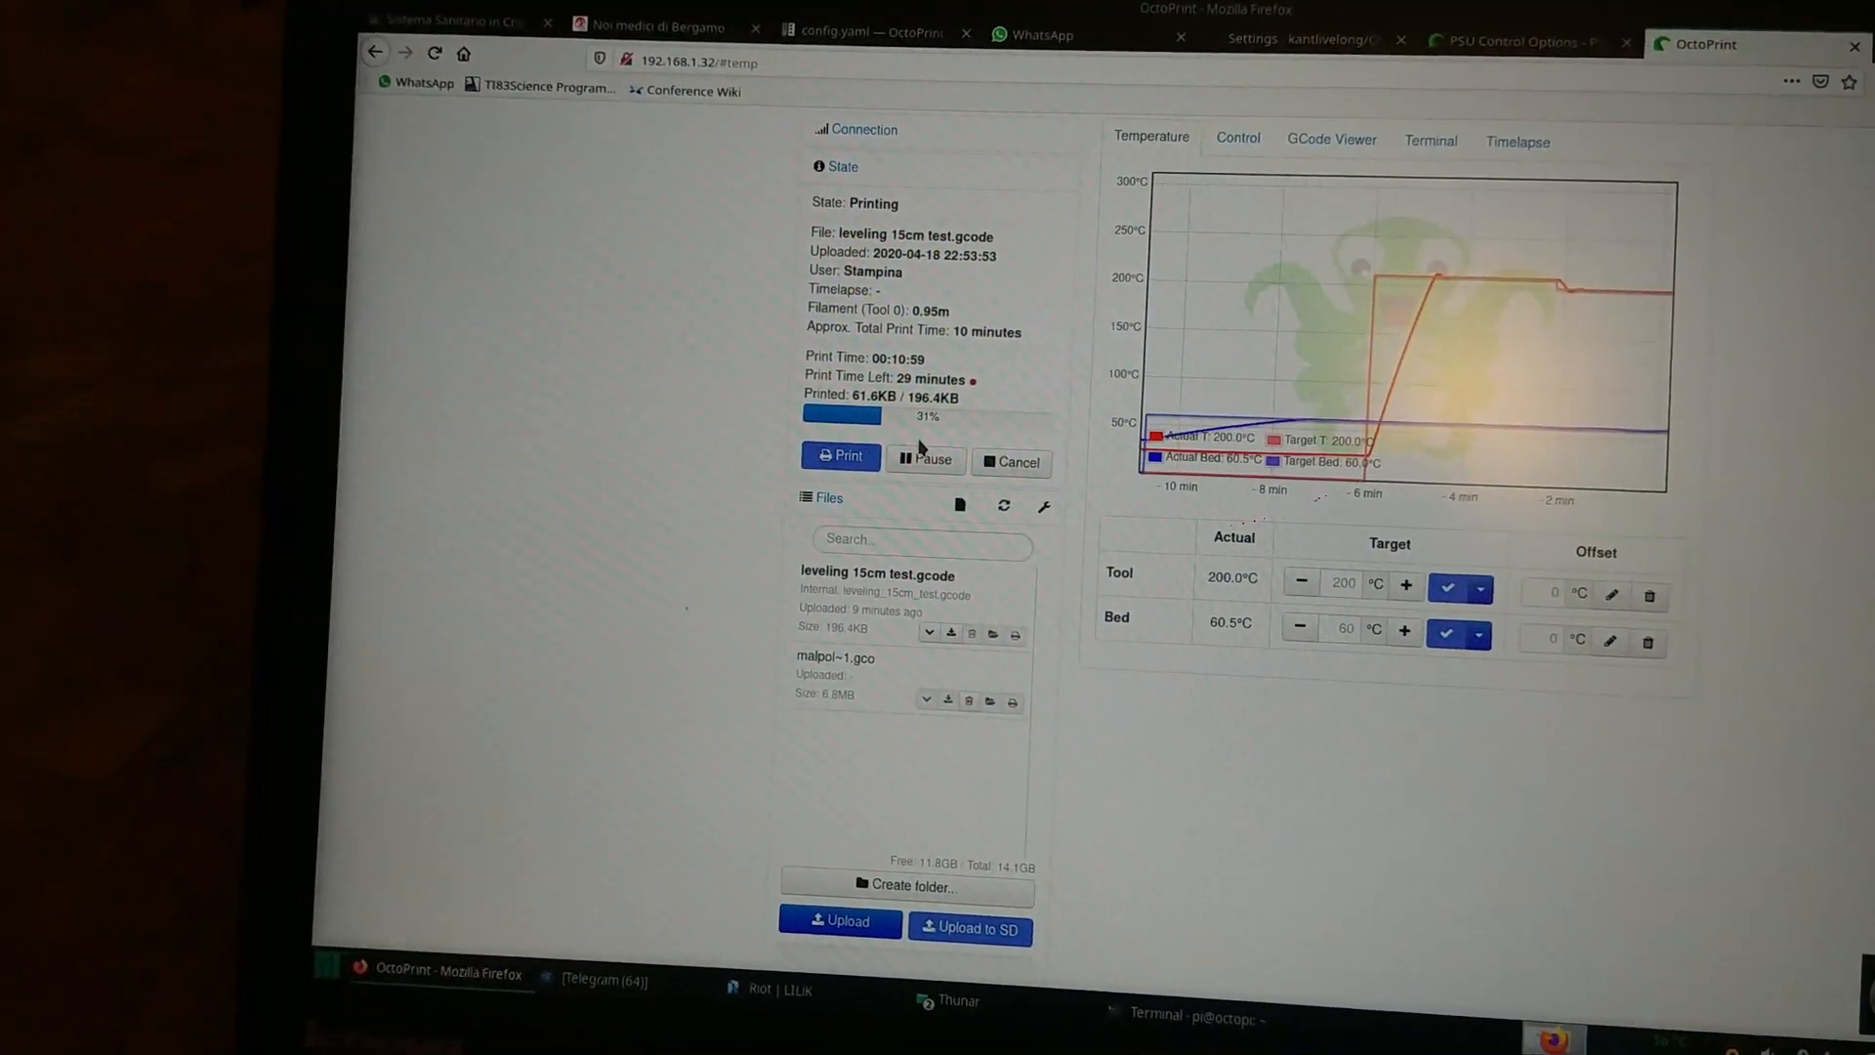
left_click(924, 455)
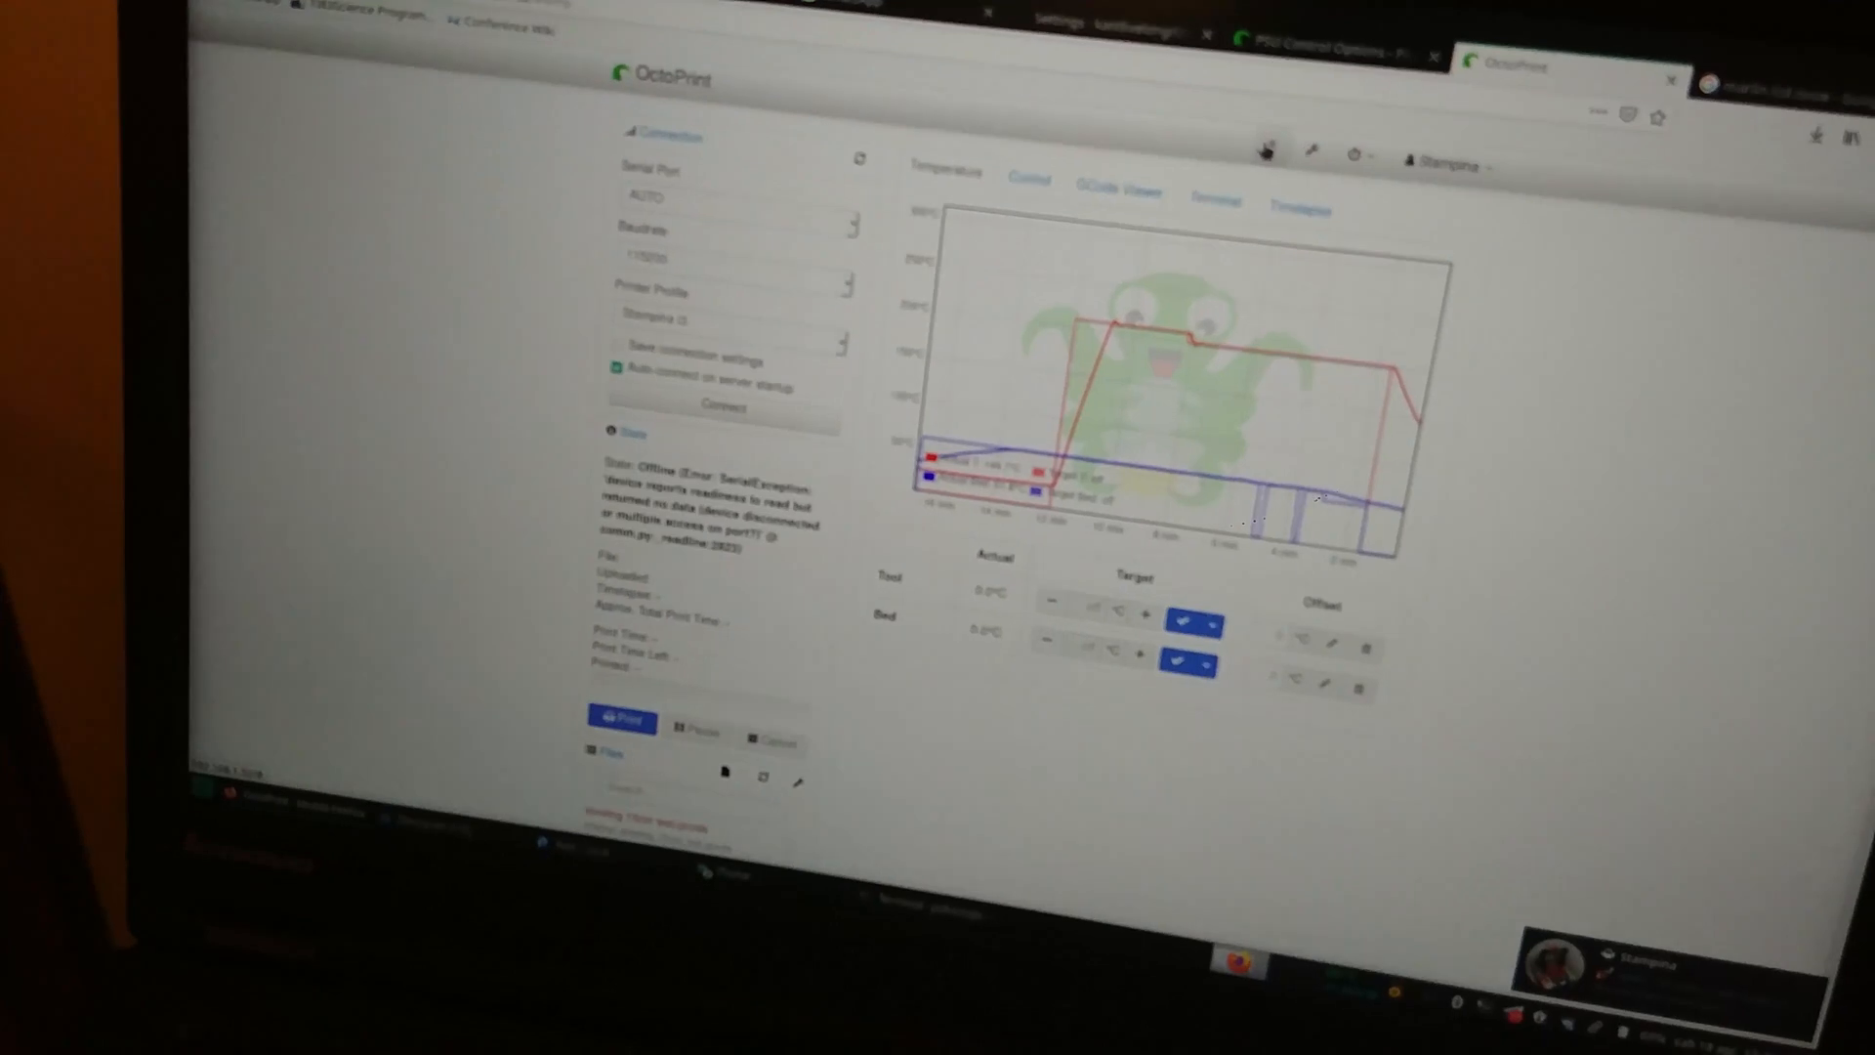
scroll("up", 3)
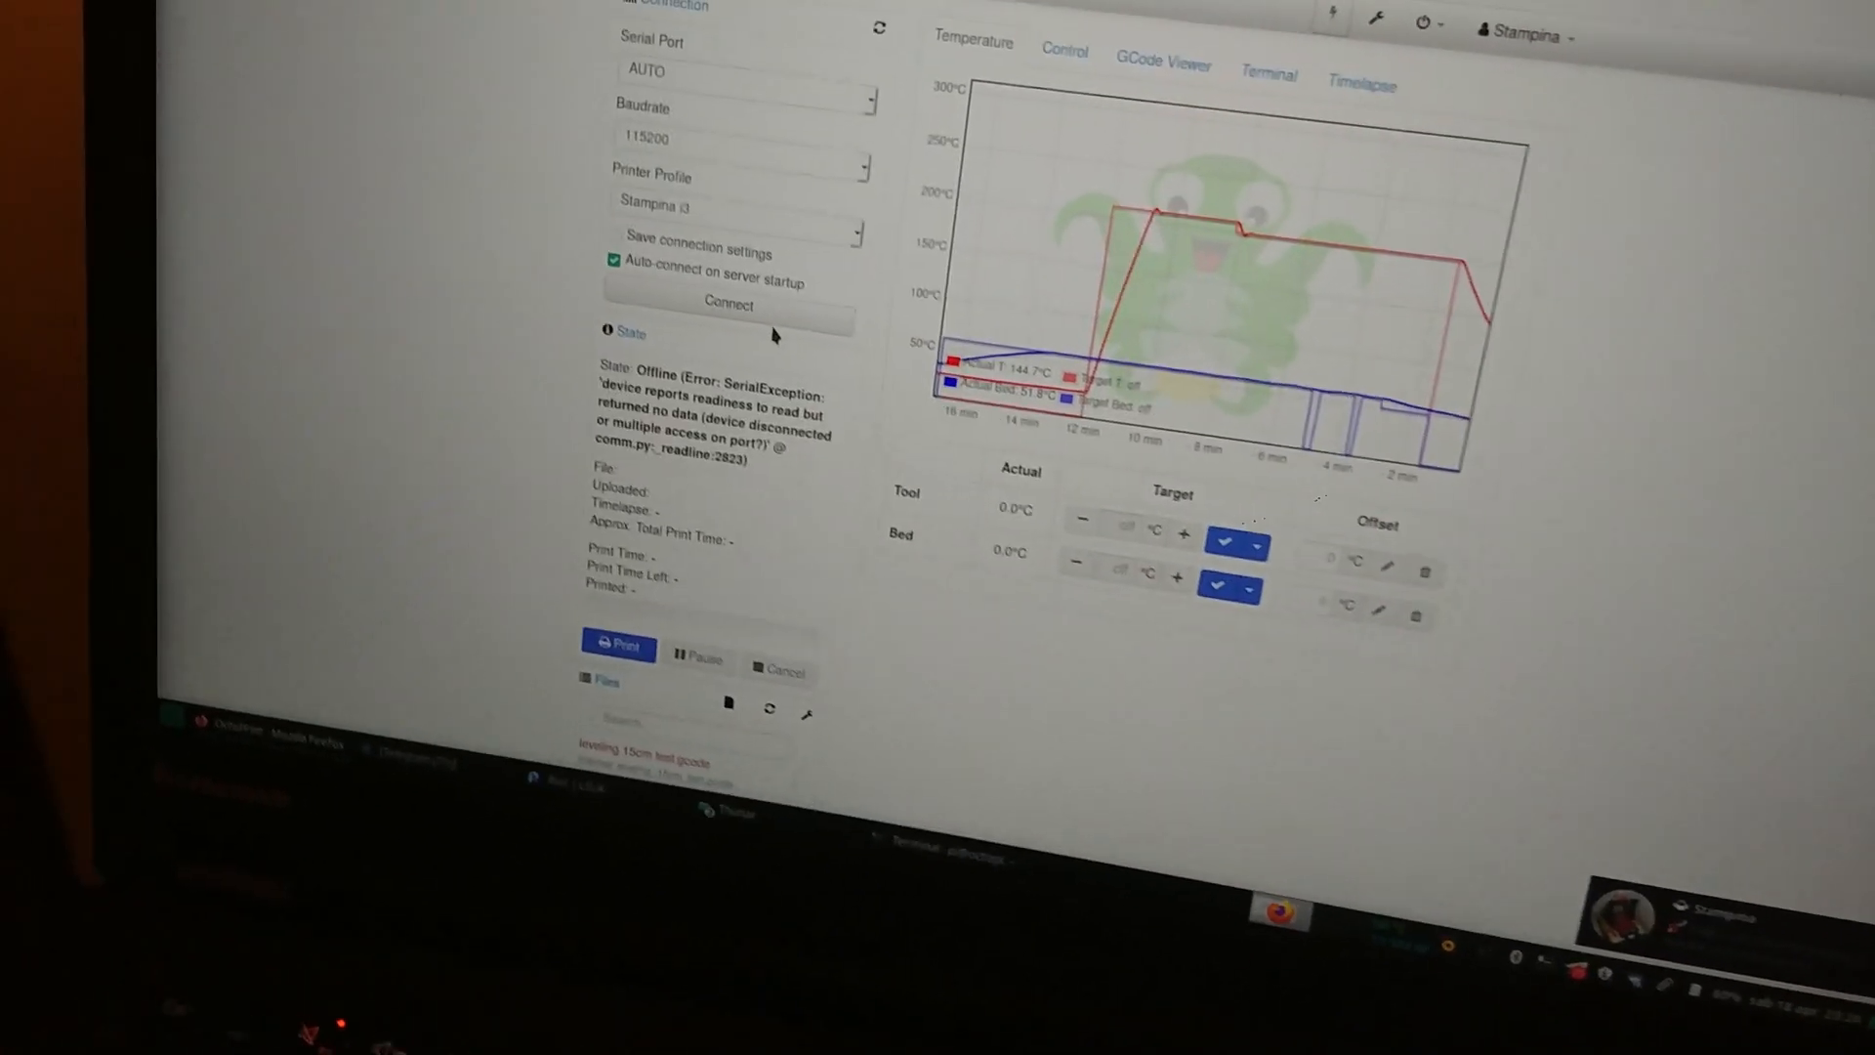